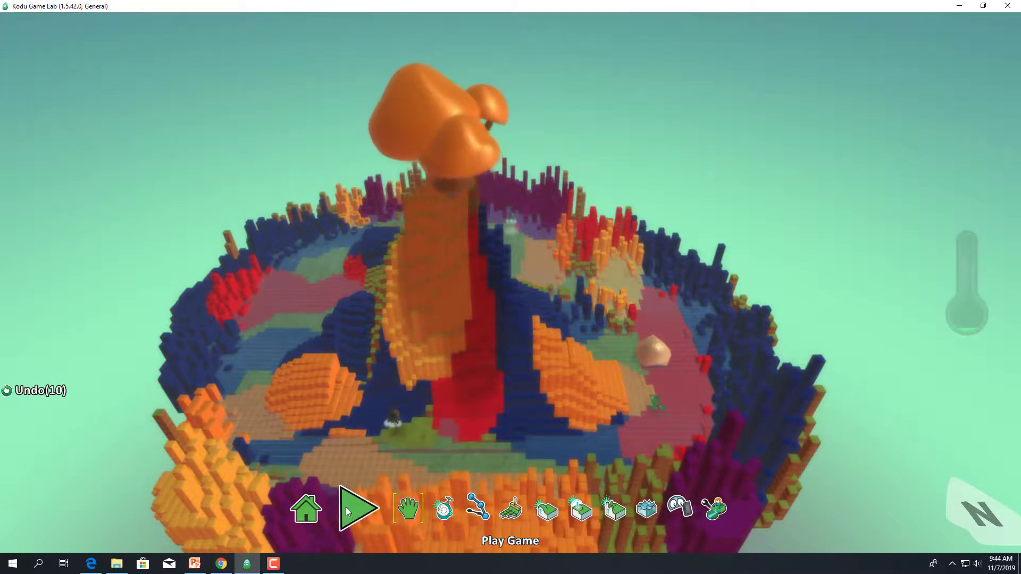
Start playing the mushroom-tree island world from the bottom toolbar's Play Game arrow.
click(356, 510)
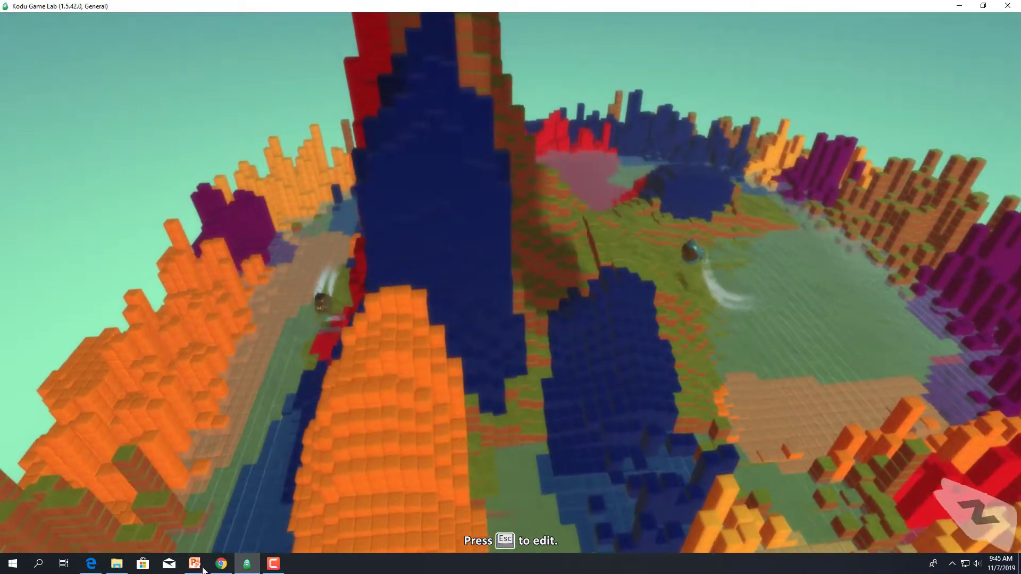
key(Escape)
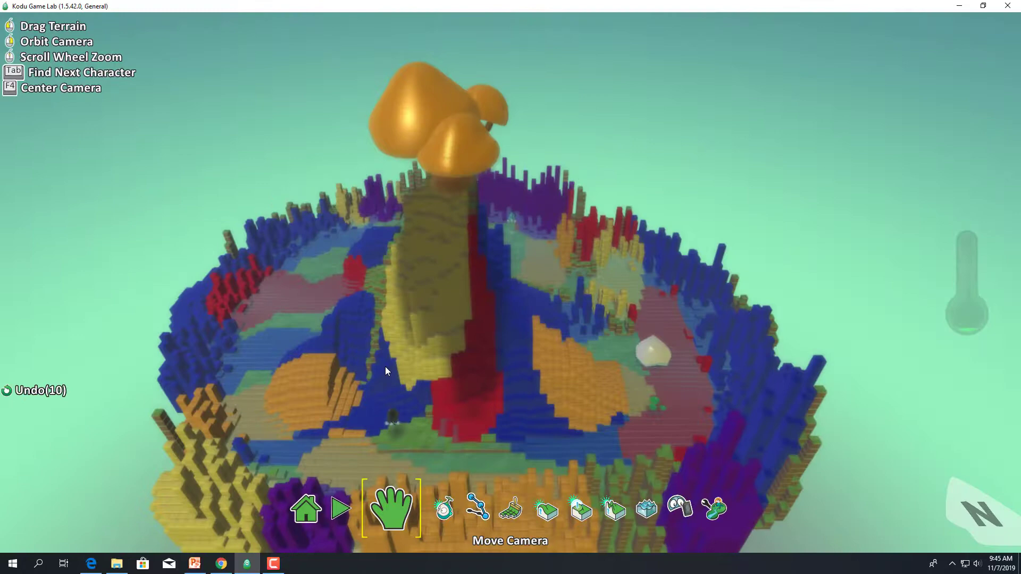
click(358, 509)
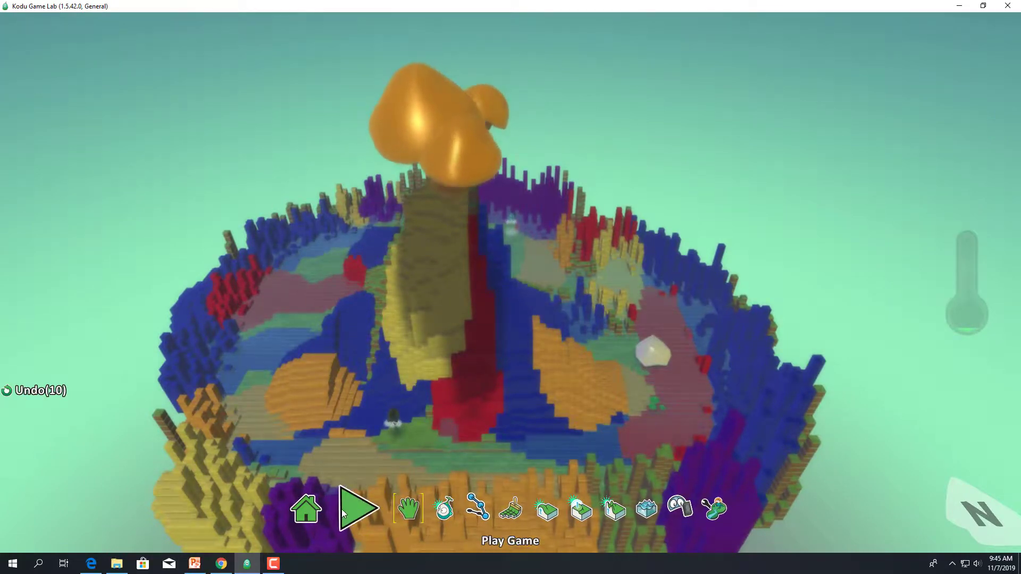
click(356, 509)
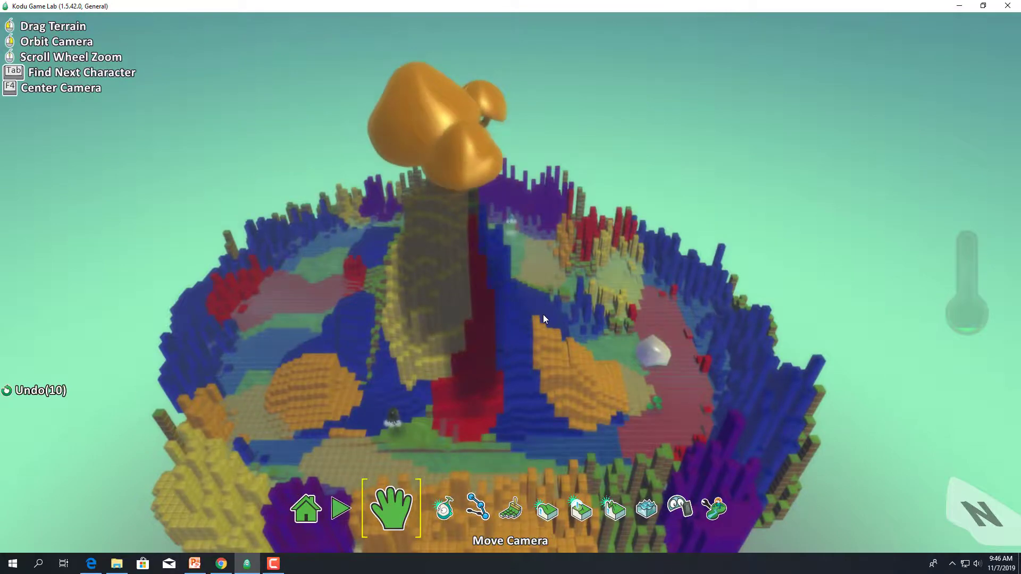
click(340, 509)
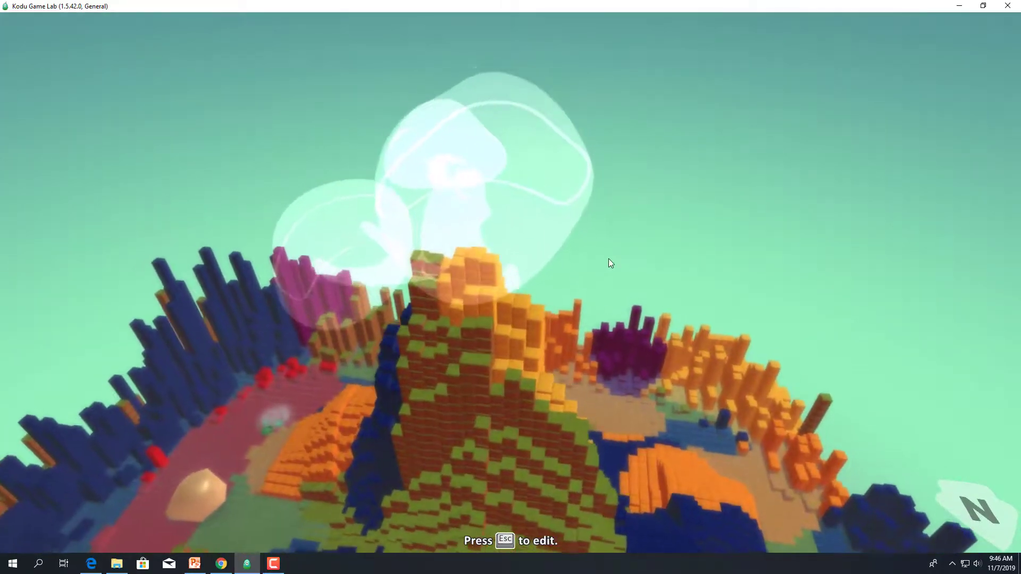
Exit the running game with Esc and select the Move Camera hand tool.
key(Escape)
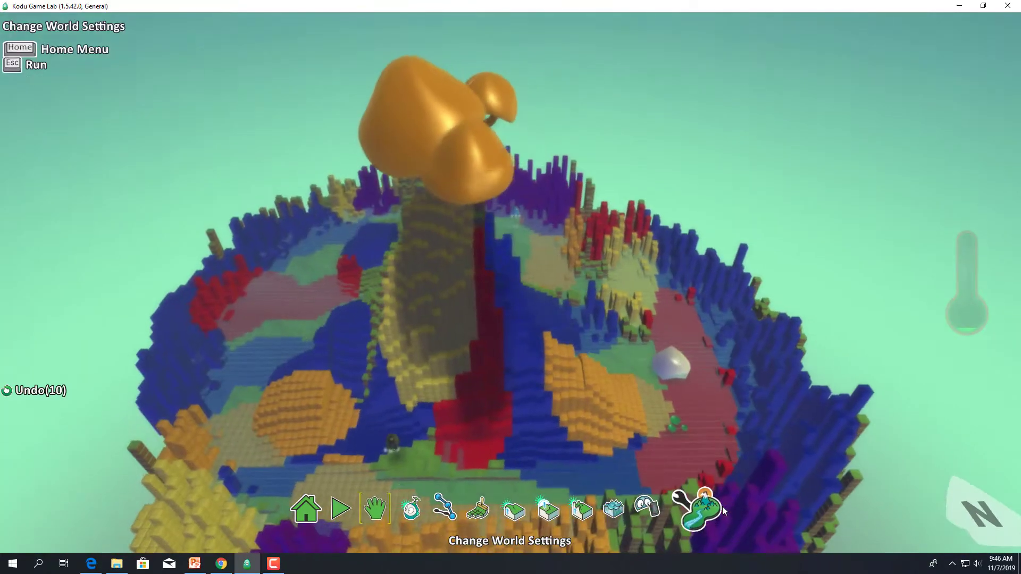
click(339, 509)
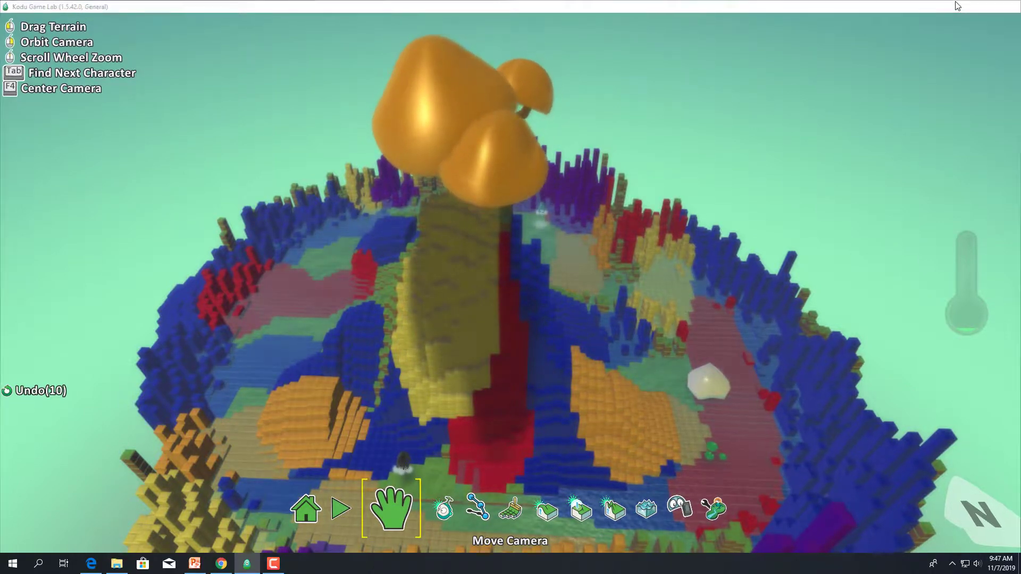
click(273, 563)
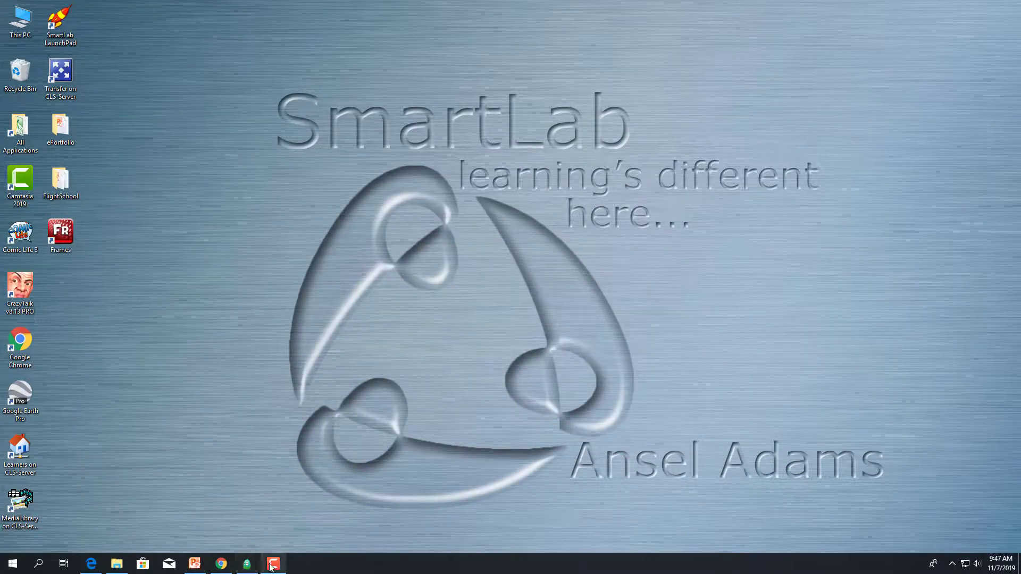
click(273, 563)
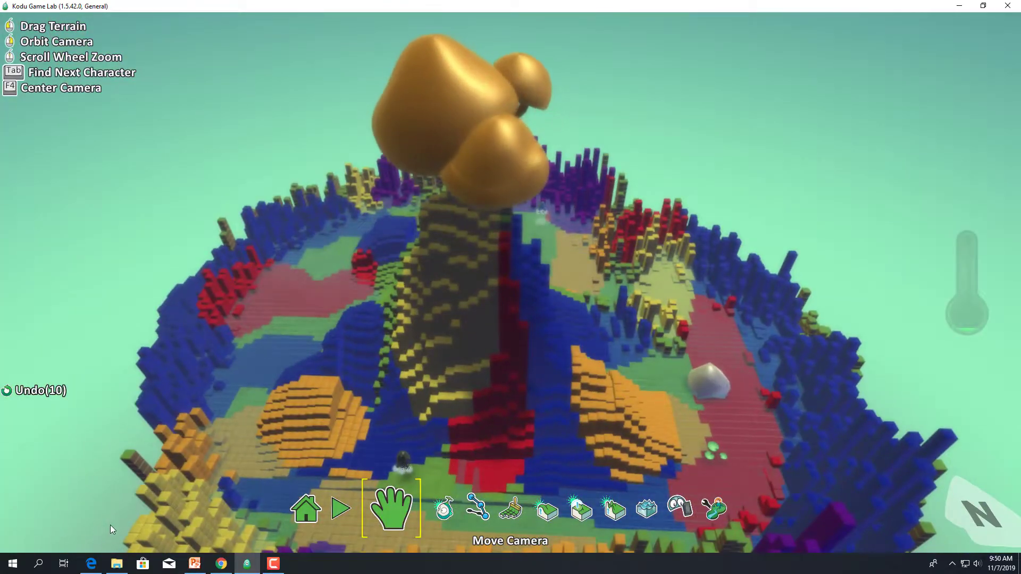
Play the island world, return to edit mode with Esc, then play it again.
click(342, 510)
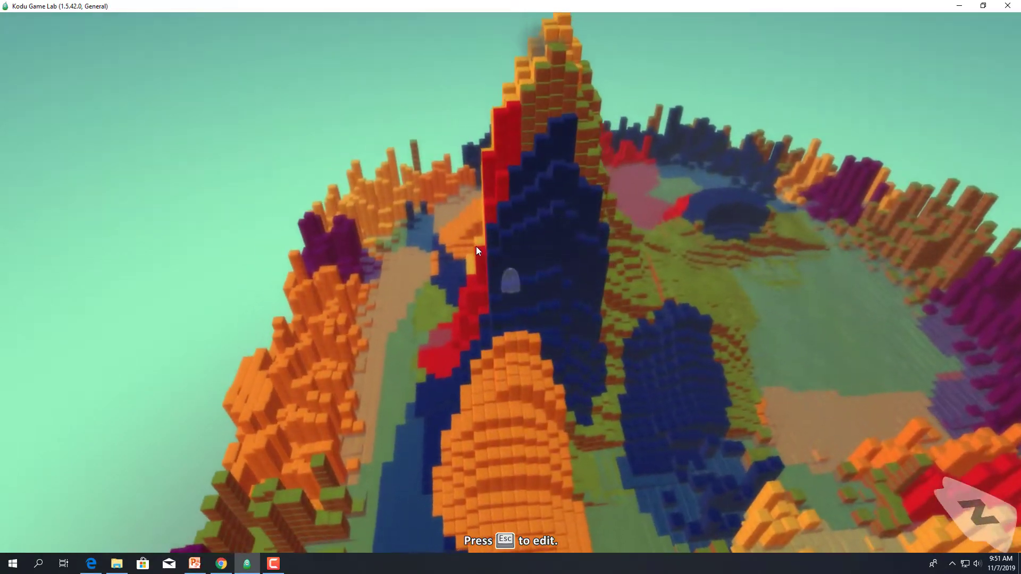
key(Escape)
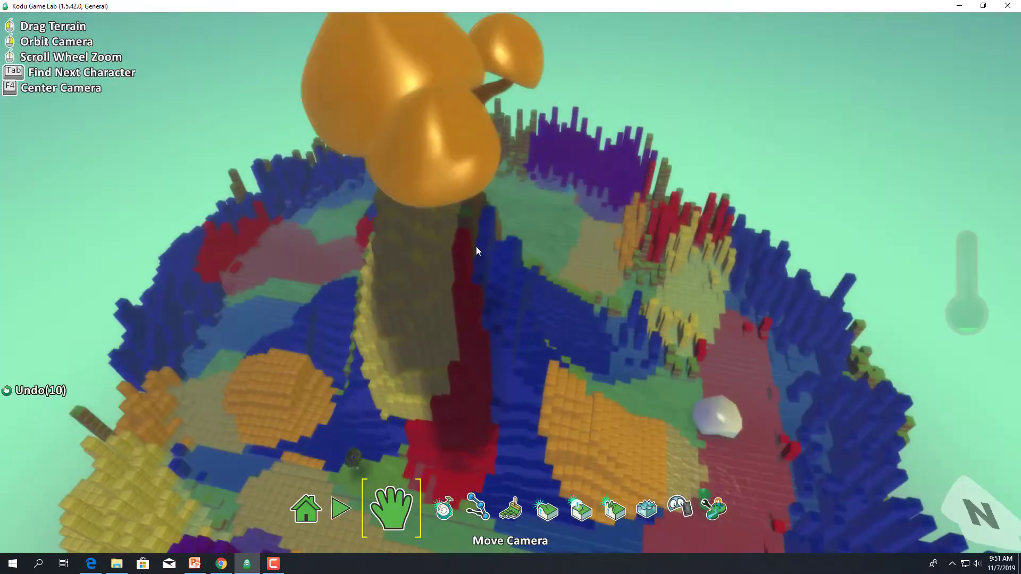
click(341, 508)
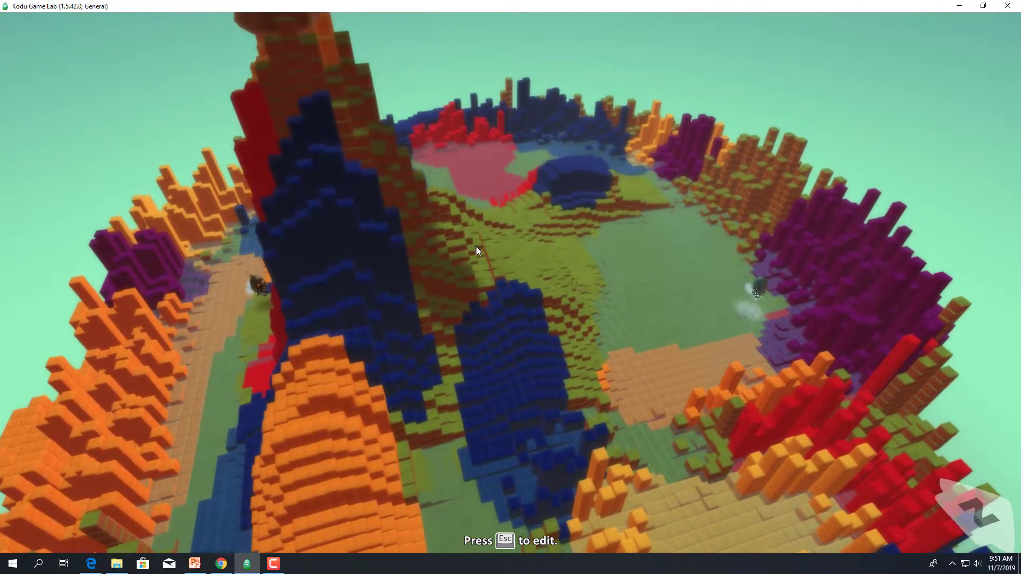